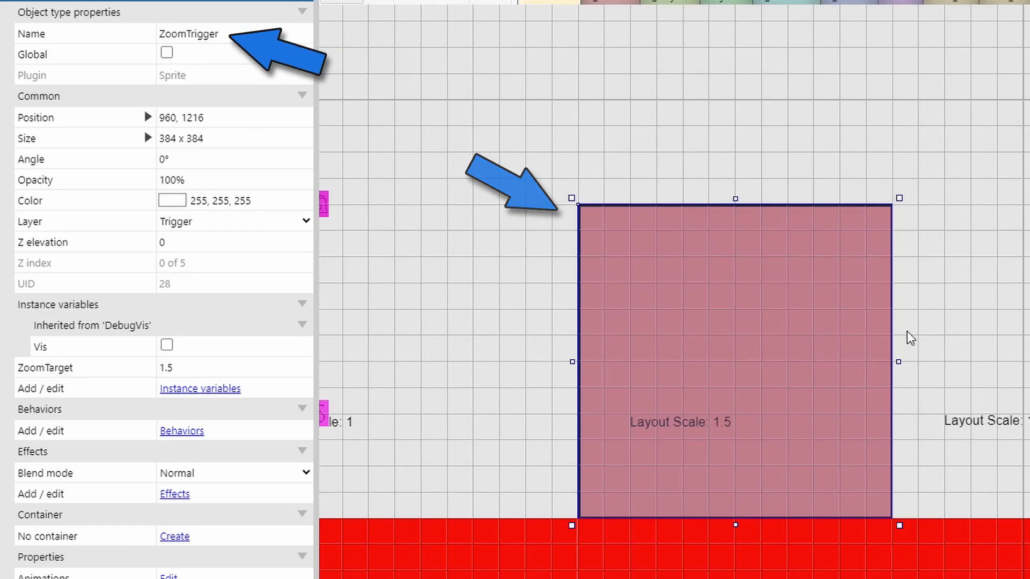
{"action": "mouse_move", "coordinate": [849, 316]}
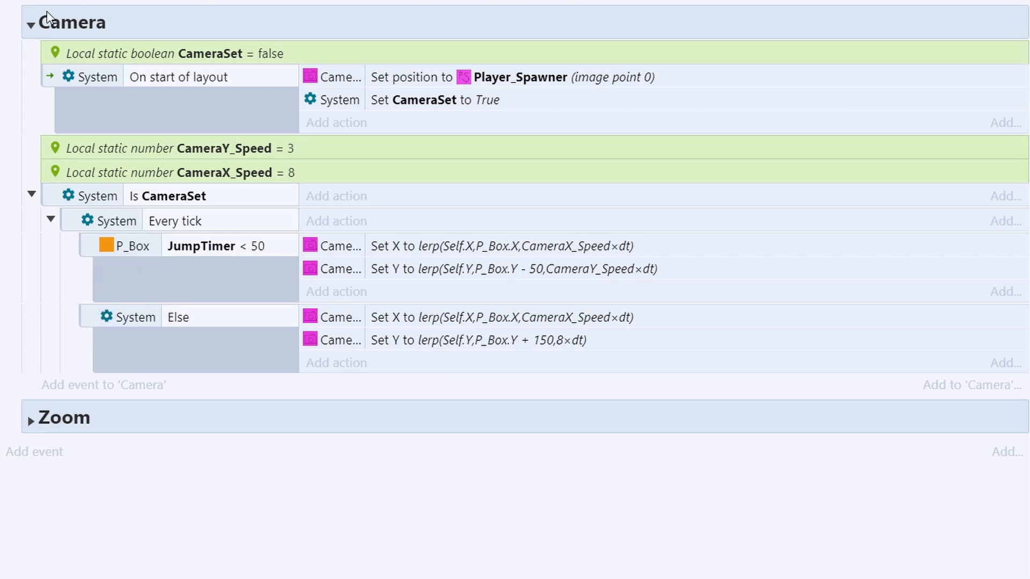
Expand the Zoom group to reveal its events under the Camera group.
{"action": "left_click", "coordinate": [33, 417]}
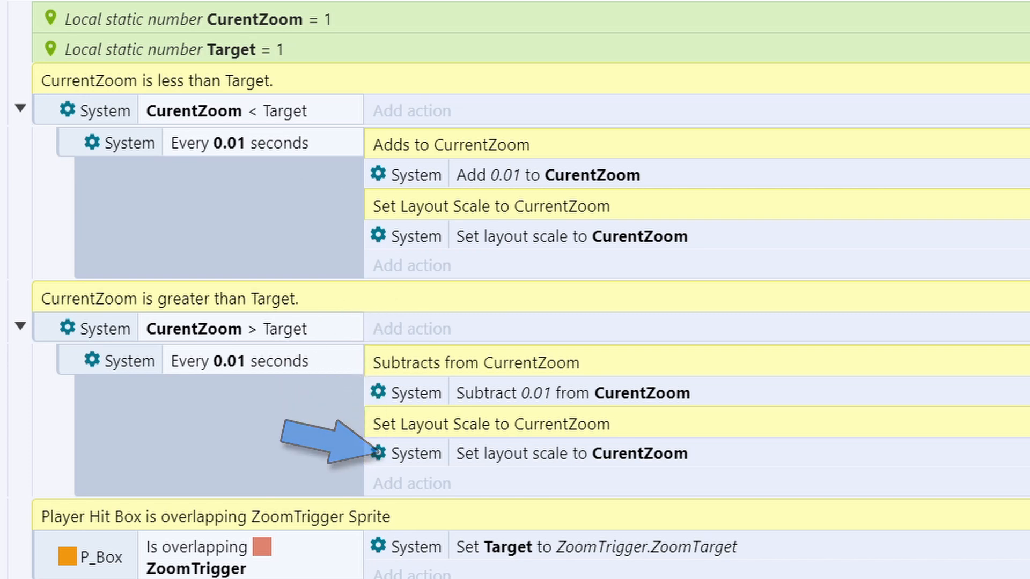
Scroll through the Zoom events: CurentZoom lerps toward Target, set from ZoomTrigger.ZoomTarget else 1.
{"action": "scroll", "scroll_direction": "down", "scroll_amount": 3}
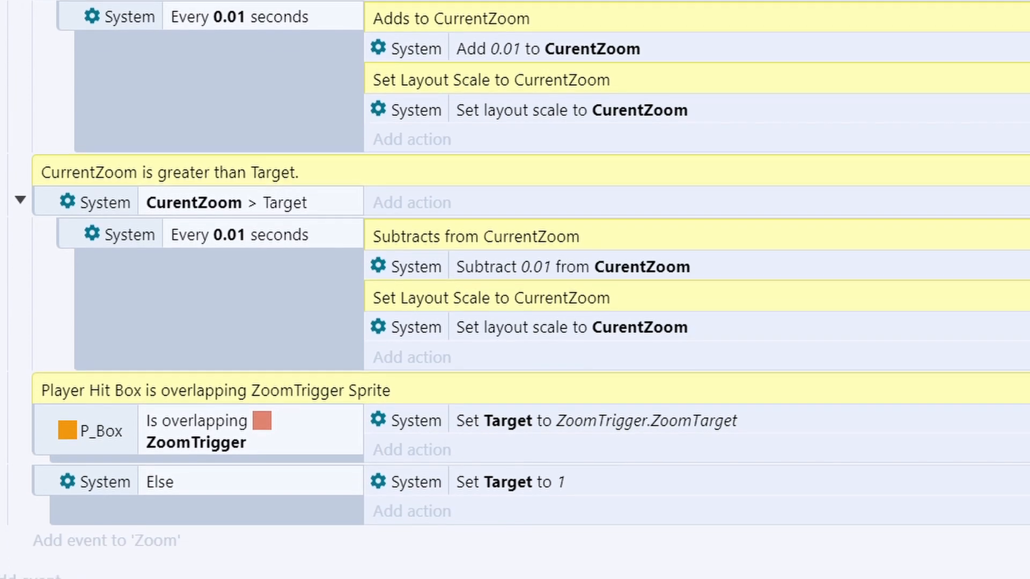